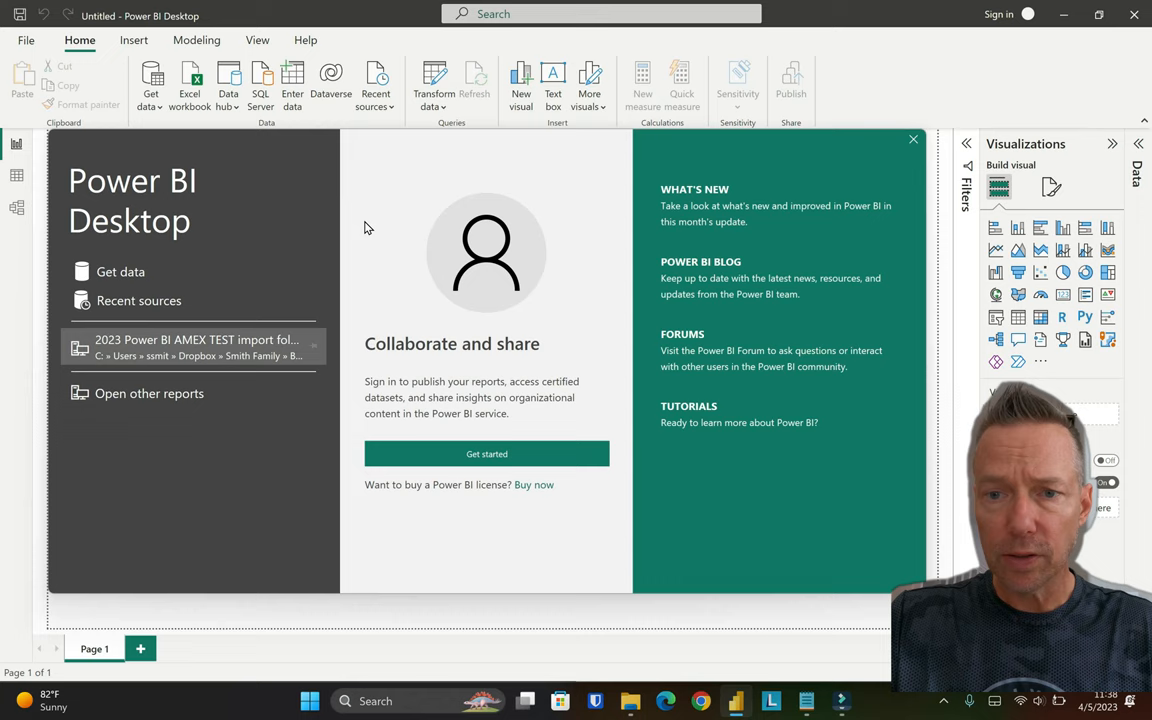
pyautogui.moveTo(435, 362)
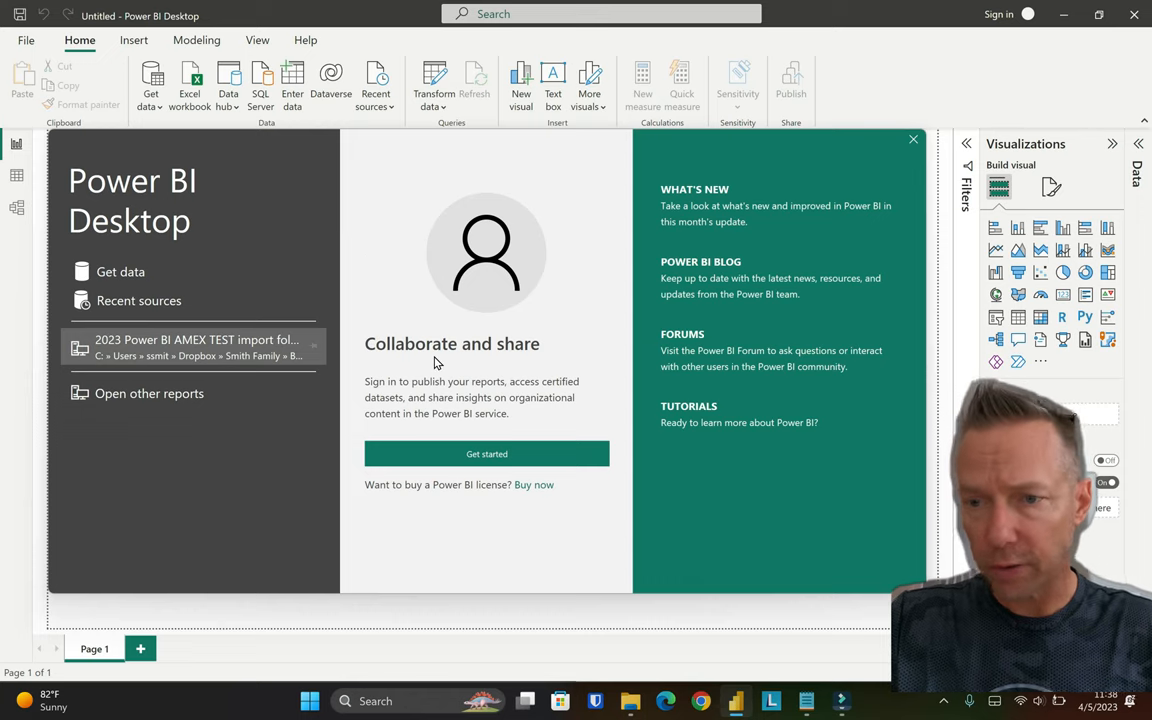
pyautogui.moveTo(196, 345)
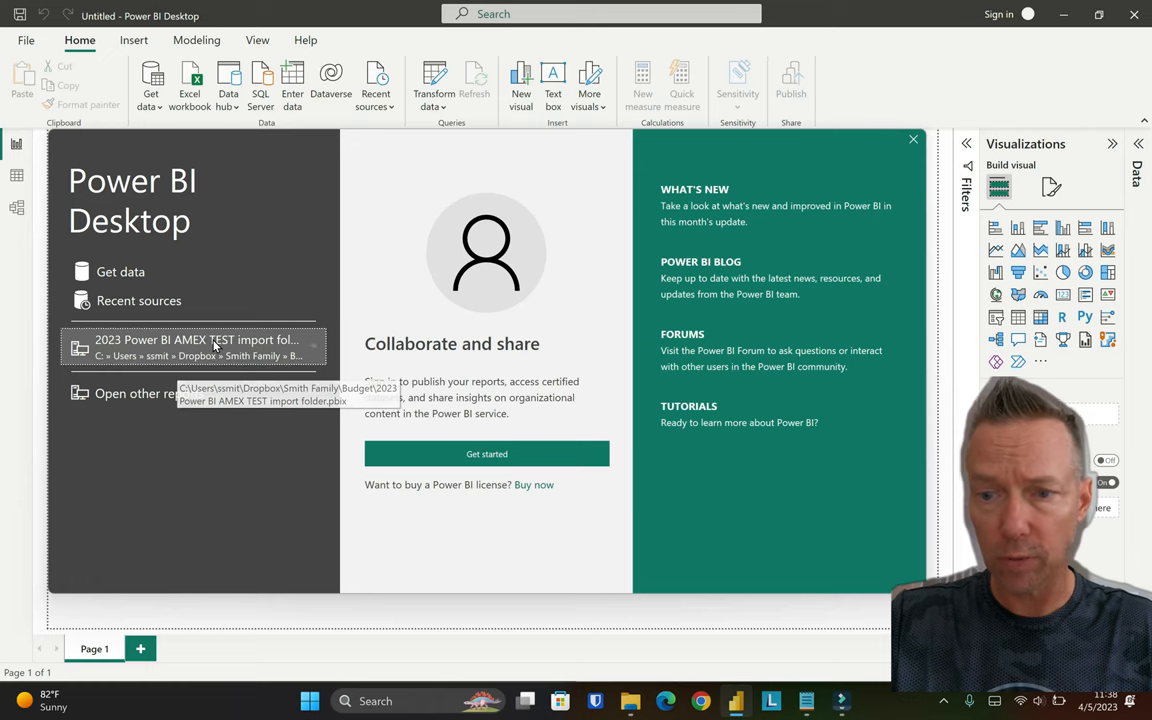
# Open the '2023 Power BI AMEX TEST import folder' report and view its table rows in Data view.
pyautogui.click(196, 339)
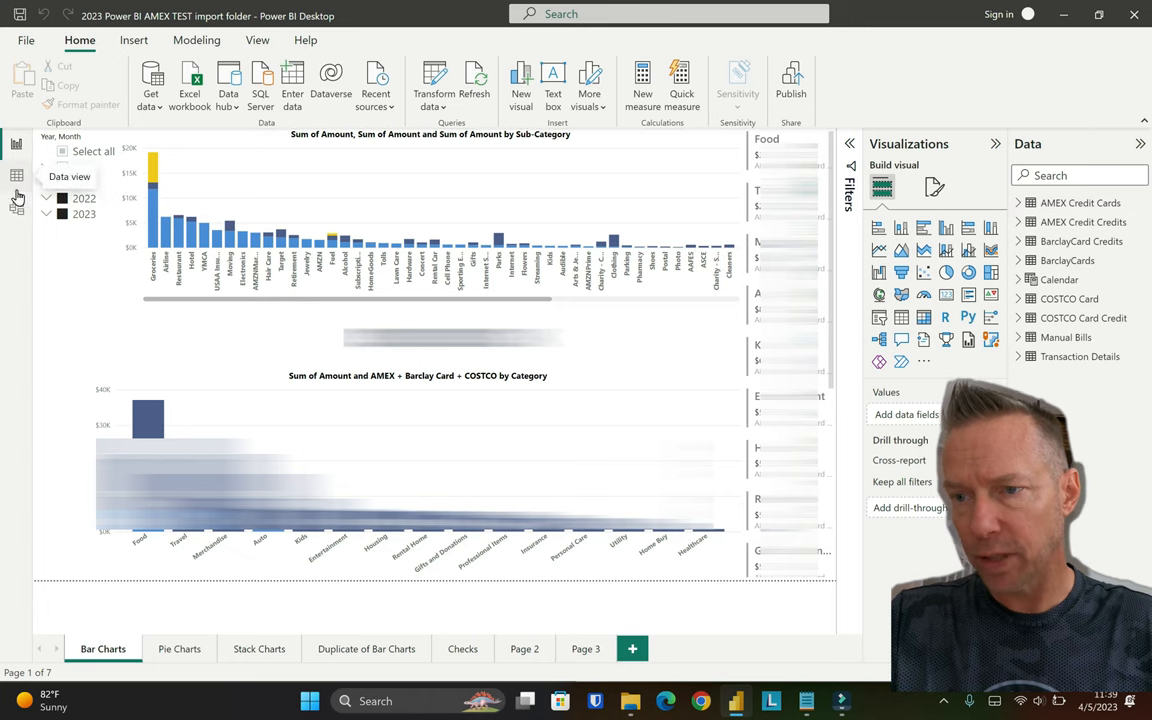
pyautogui.click(16, 183)
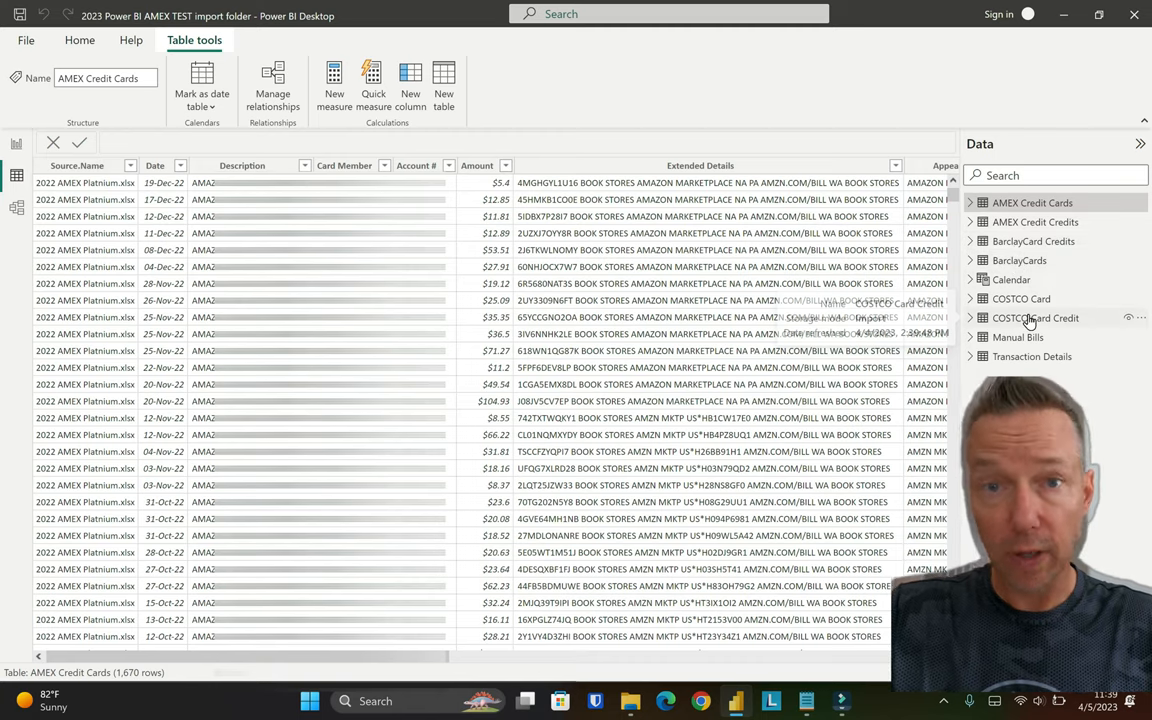
# Inspect the model diagram of table relationships, then return to the report's chart pages.
pyautogui.click(16, 208)
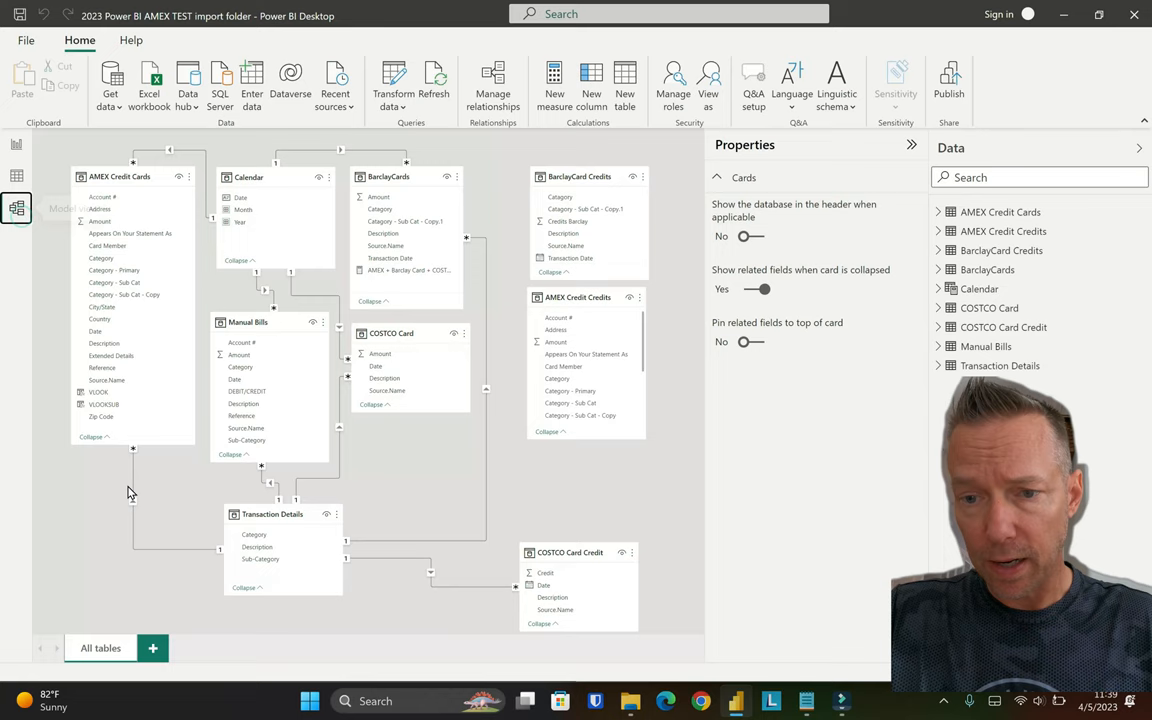
pyautogui.moveTo(28, 458)
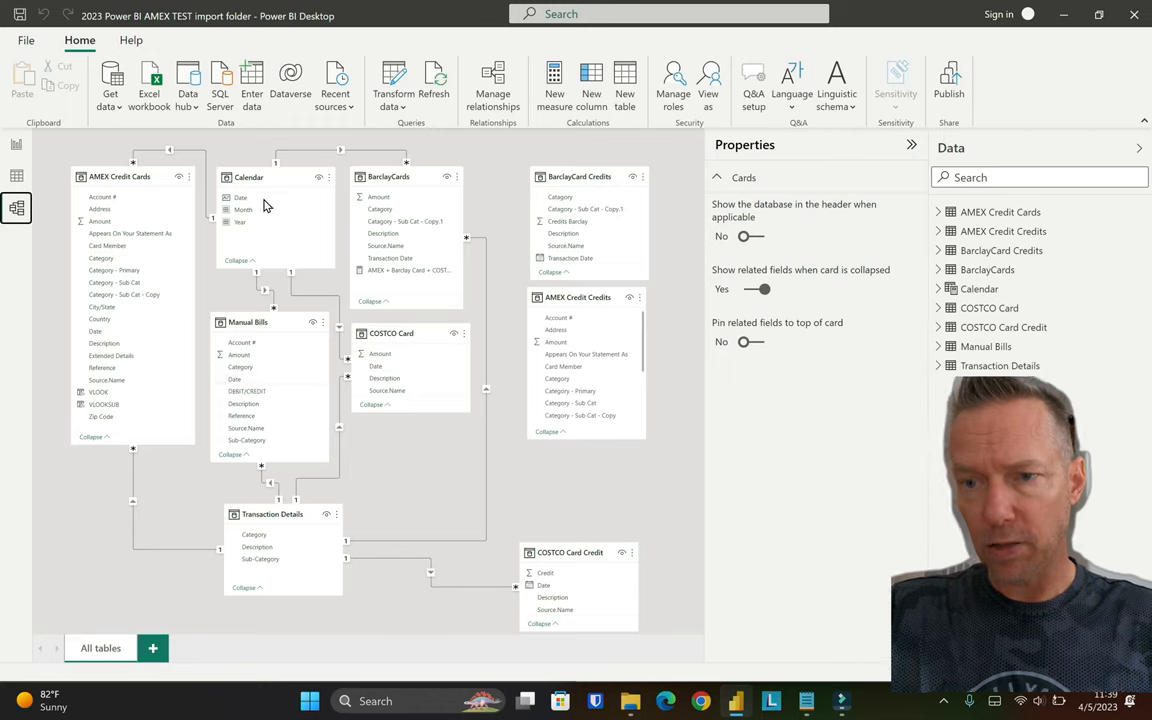
pyautogui.moveTo(265, 238)
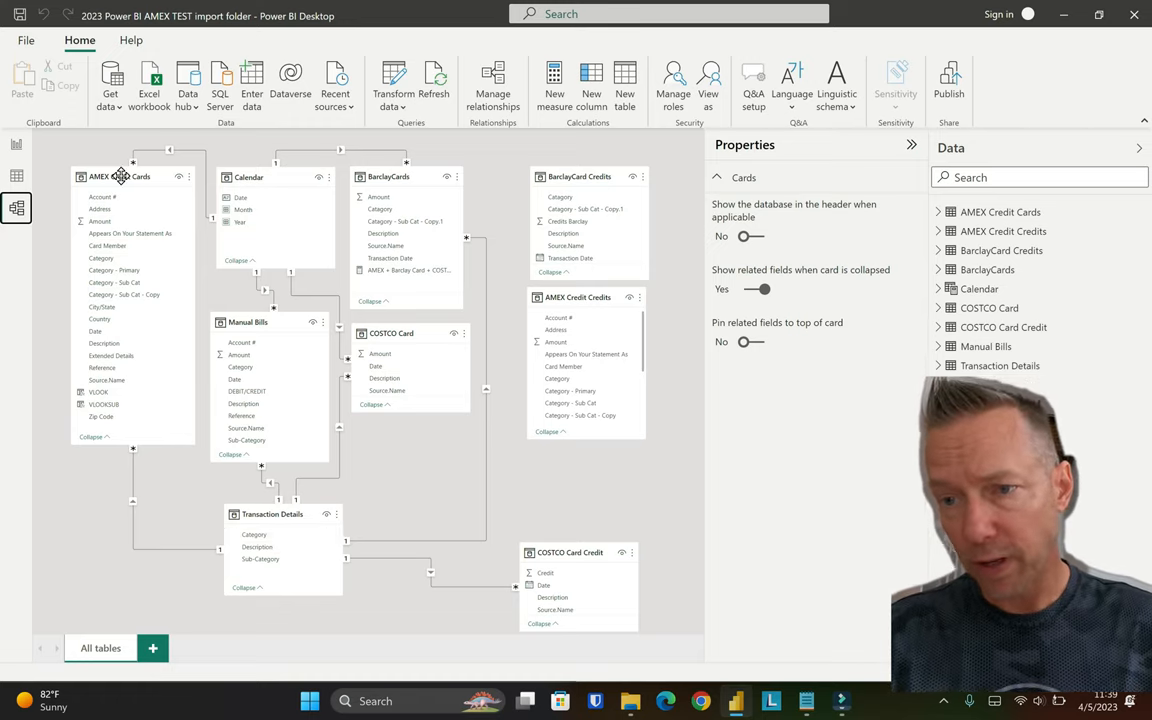
pyautogui.moveTo(424, 291)
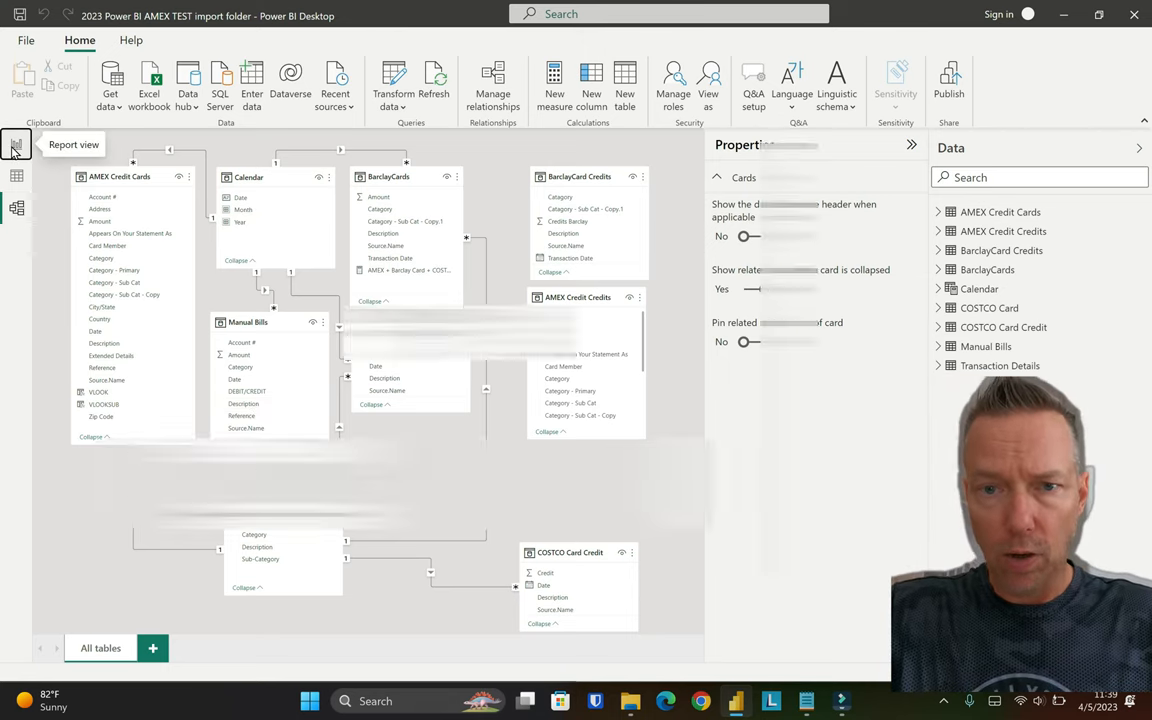
pyautogui.click(16, 144)
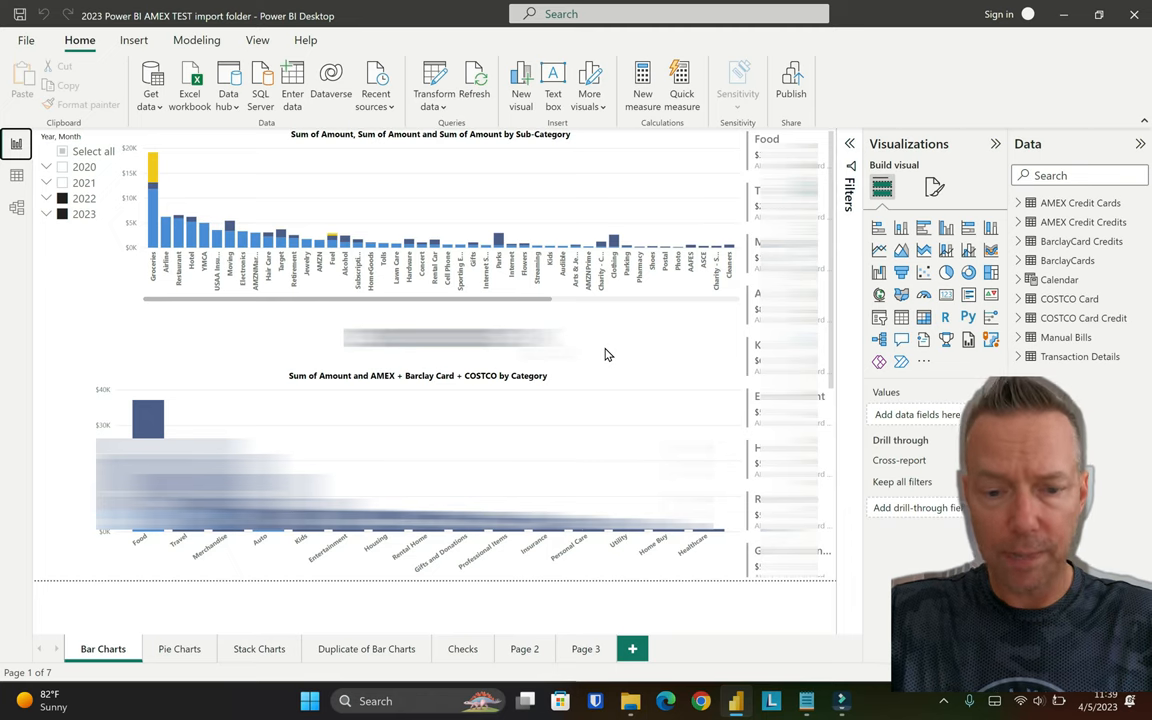
pyautogui.moveTo(631, 700)
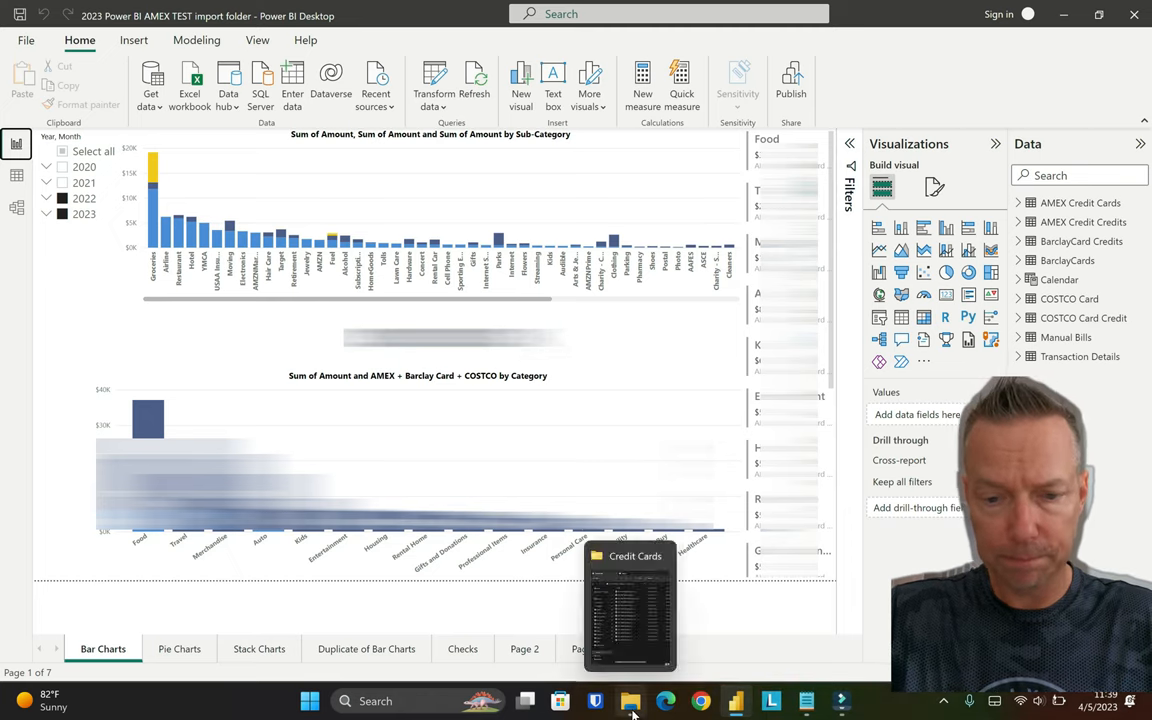
# Bring up the Credit Cards folder and select 2023 JAN-MAR AMEX Patnium.xlsx.
pyautogui.click(632, 648)
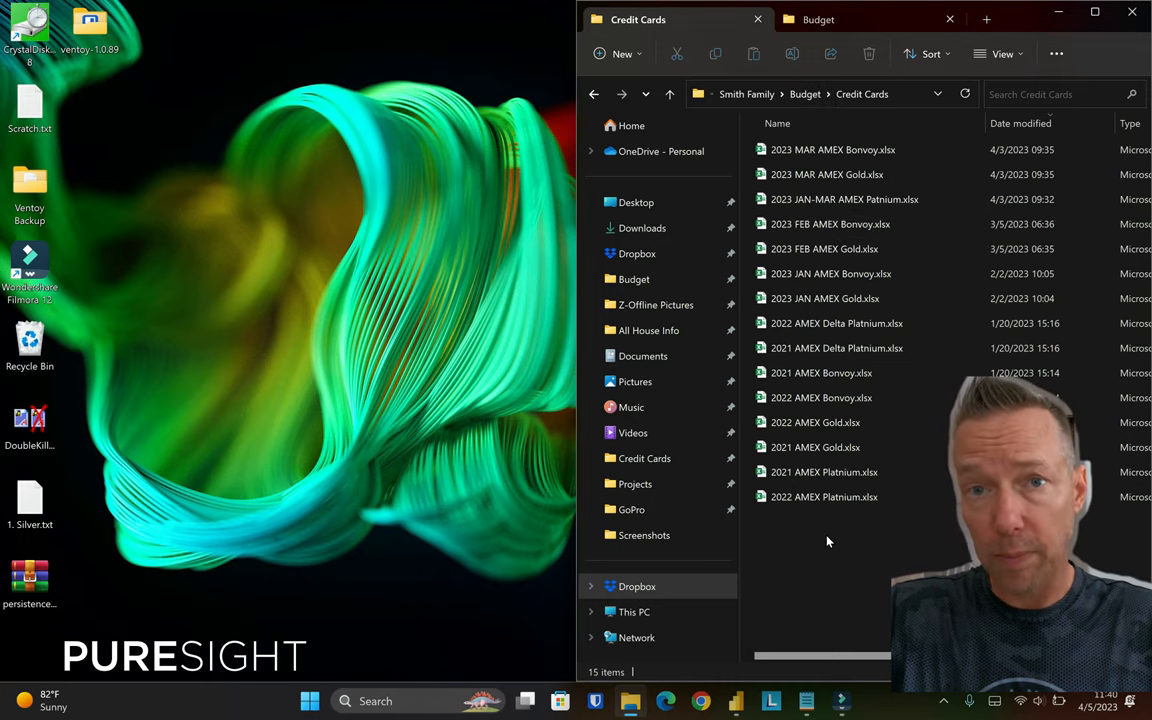
pyautogui.click(843, 199)
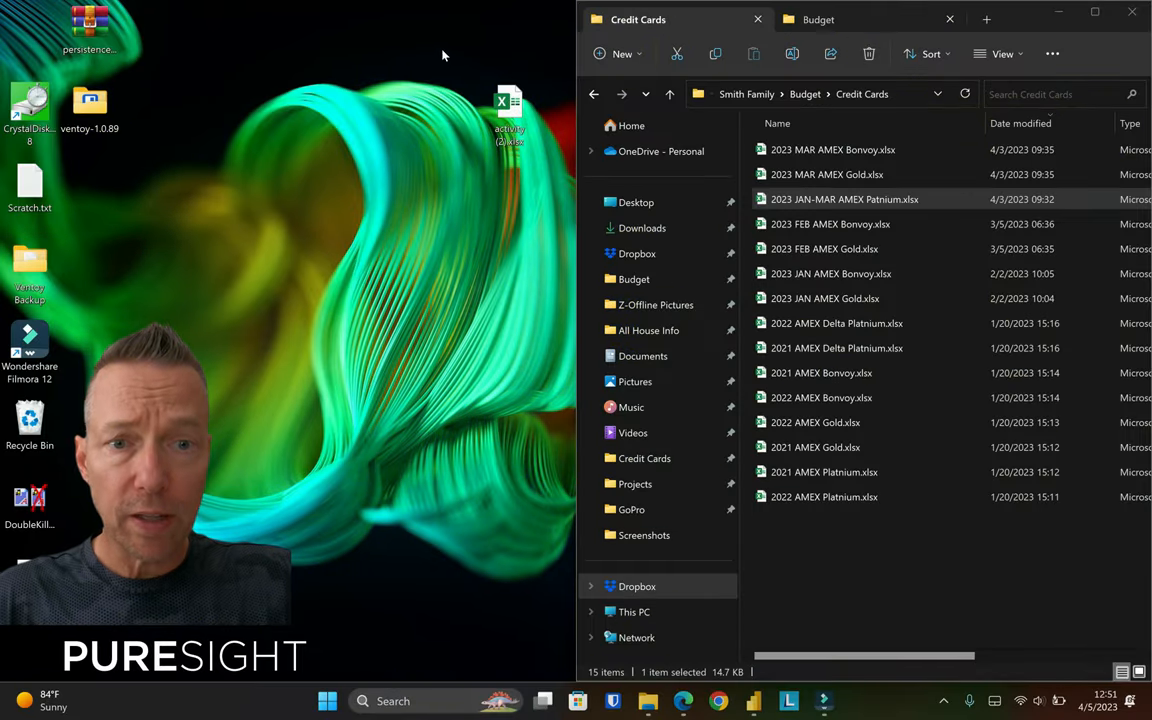
# Open activity (2).xlsx from the desktop in Excel to see its AMEX transactions.
pyautogui.click(510, 105)
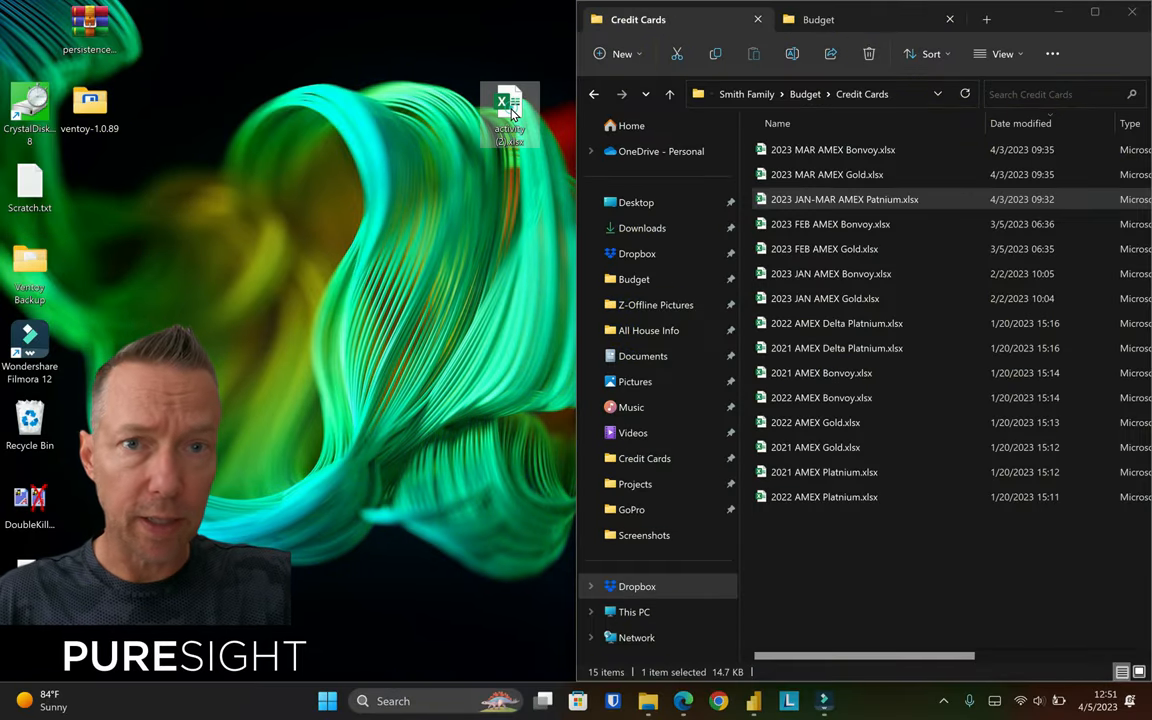
pyautogui.moveTo(510, 110)
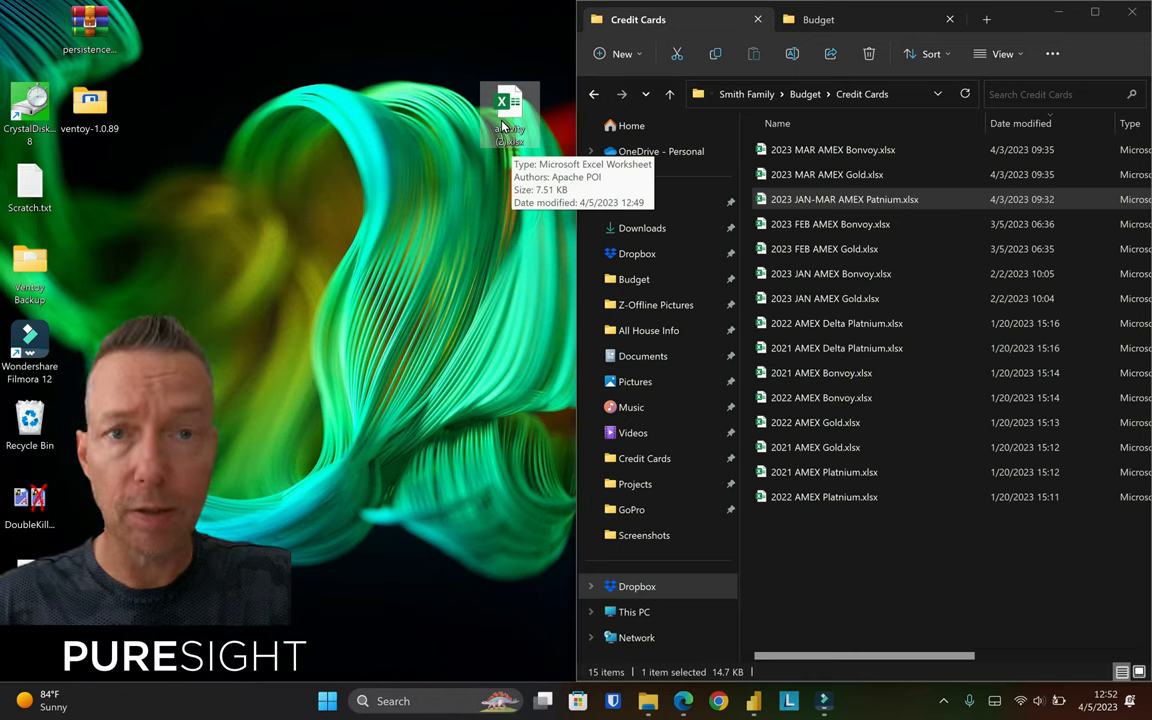
pyautogui.doubleClick(510, 110)
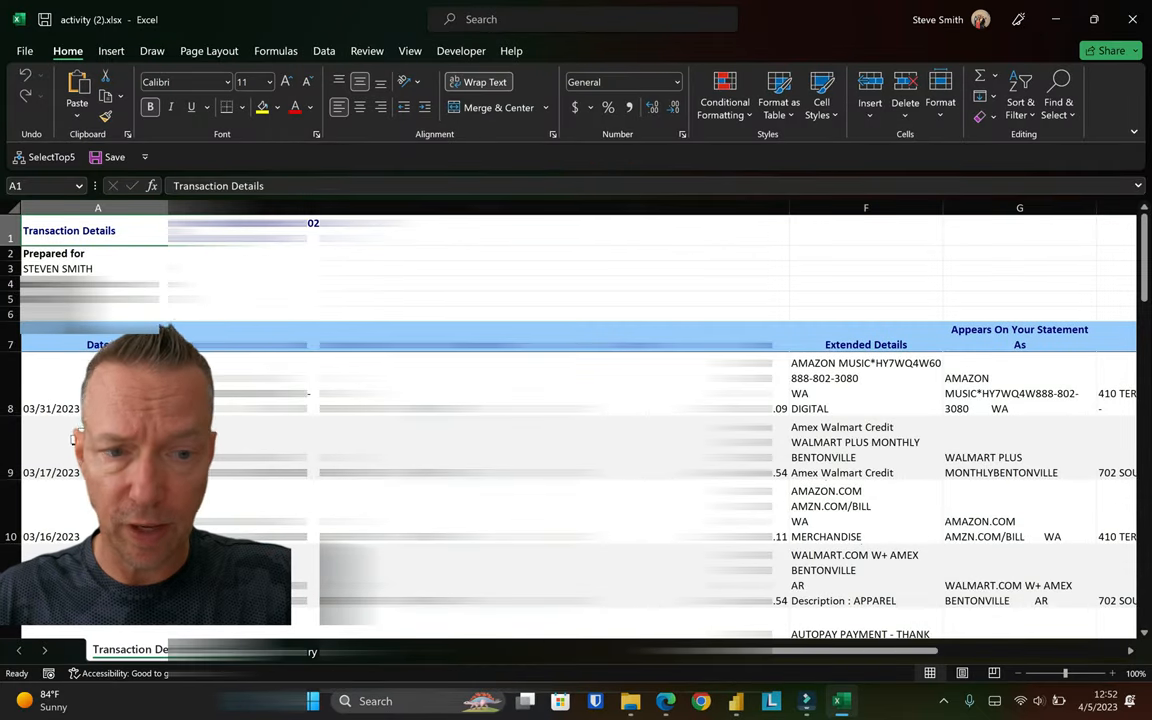
# Compare the Date headers of the JAN-MAR Patnium and activity (2) workbooks, then start Save As.
pyautogui.scroll(-3)
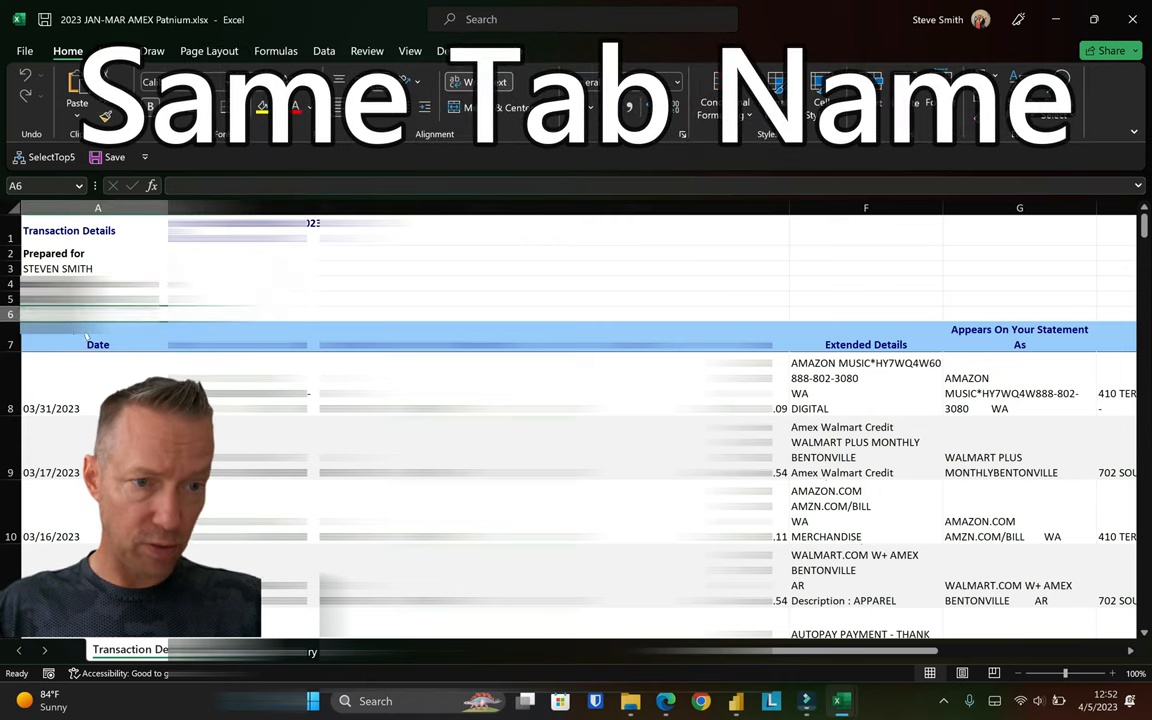
pyautogui.click(97, 344)
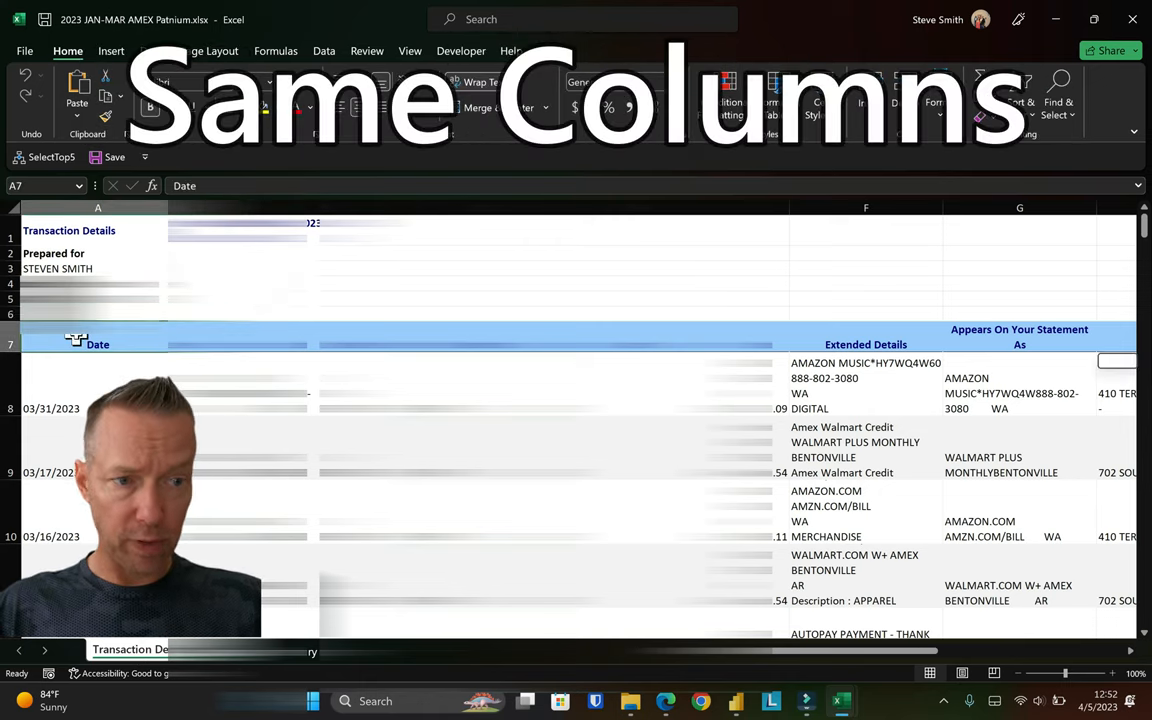
pyautogui.hscroll(3)
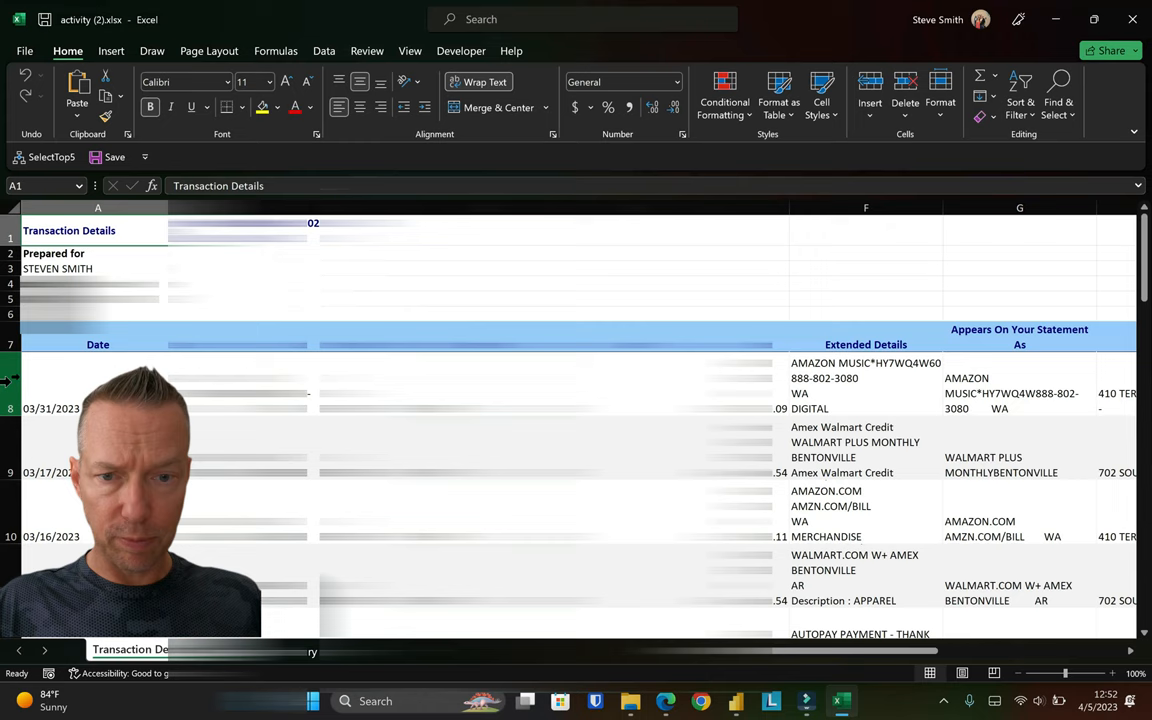
pyautogui.click(97, 344)
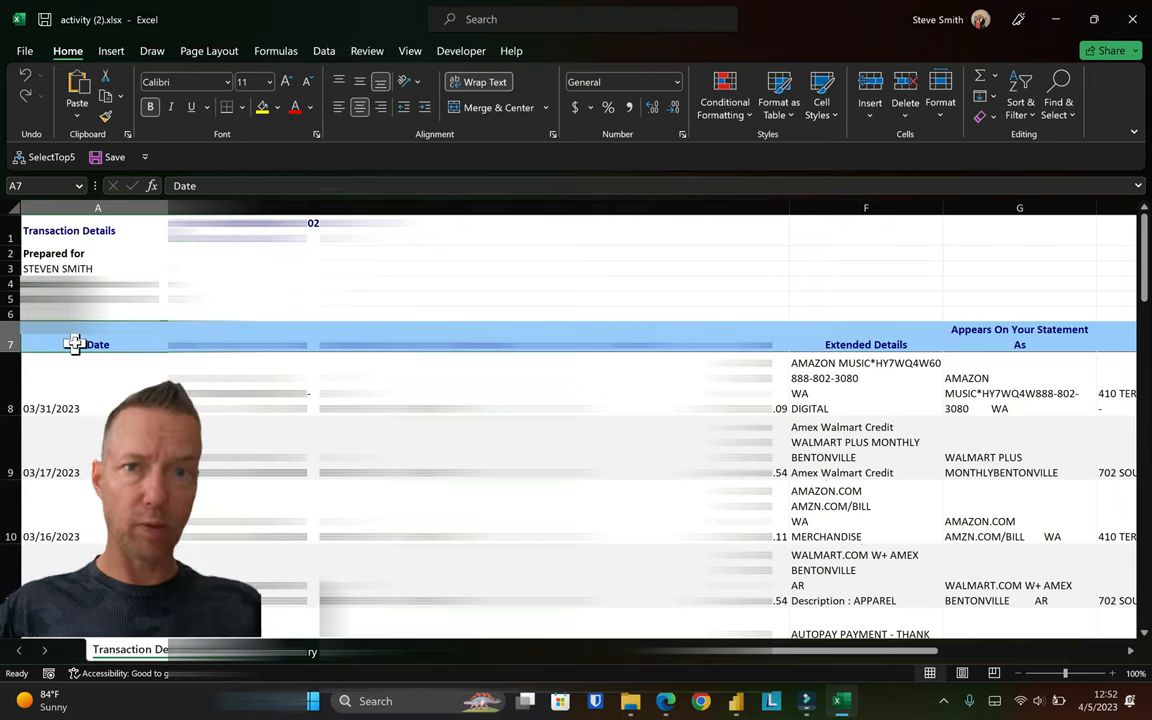
pyautogui.hscroll(3)
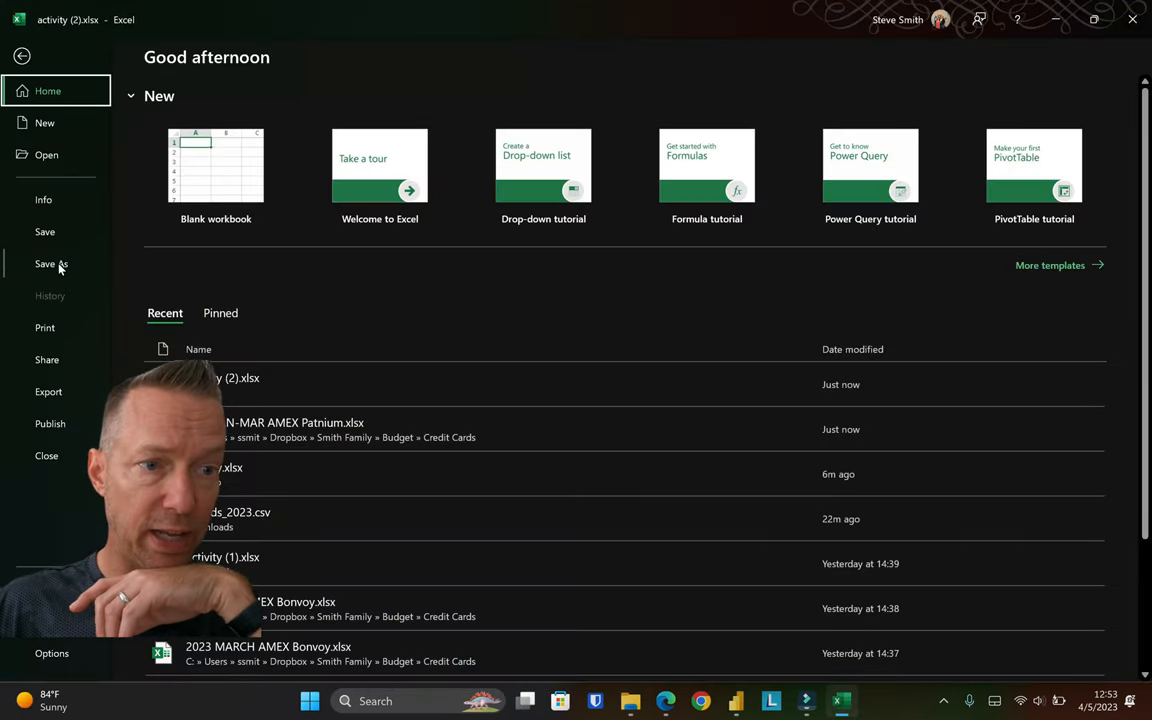
pyautogui.click(51, 263)
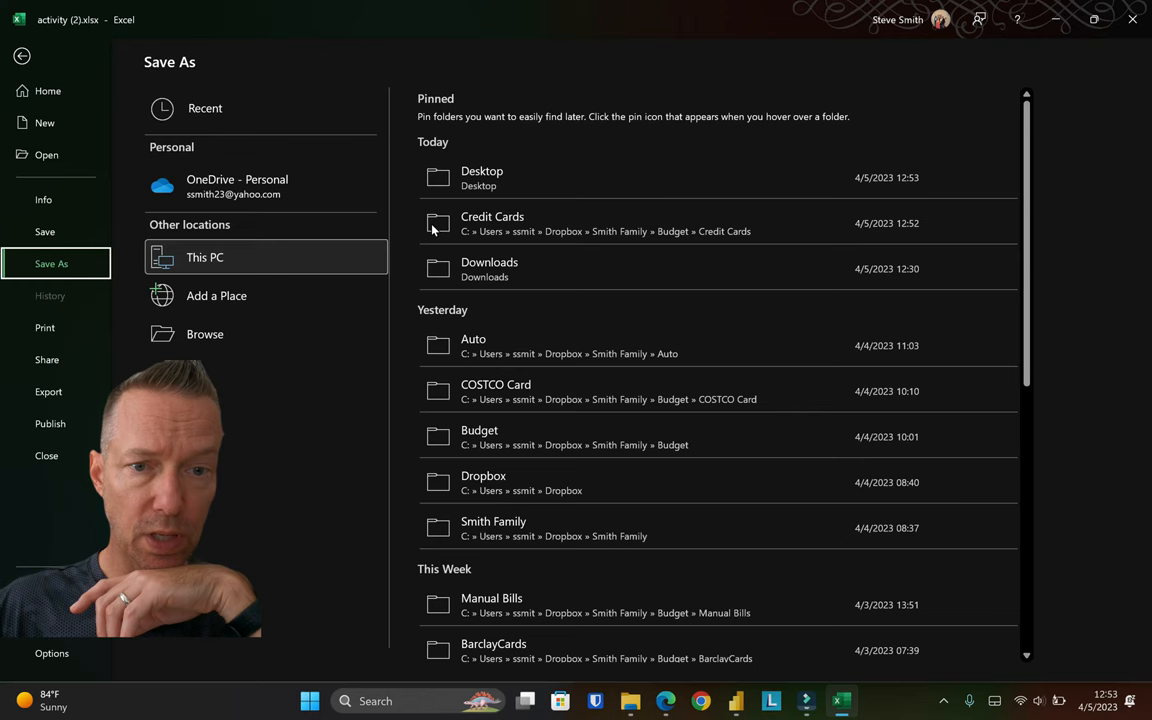
# Save activity (2) into the Credit Cards folder as AMEX MARCH.xlsx.
pyautogui.doubleClick(492, 223)
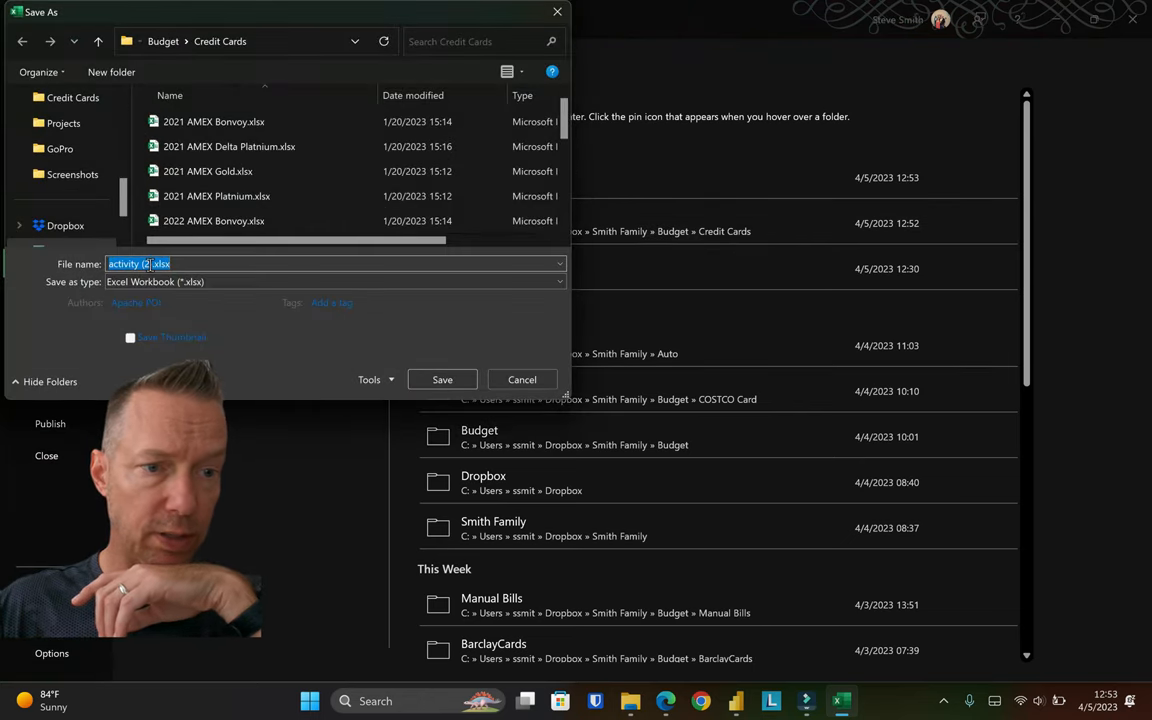
pyautogui.write('act).xlsx')
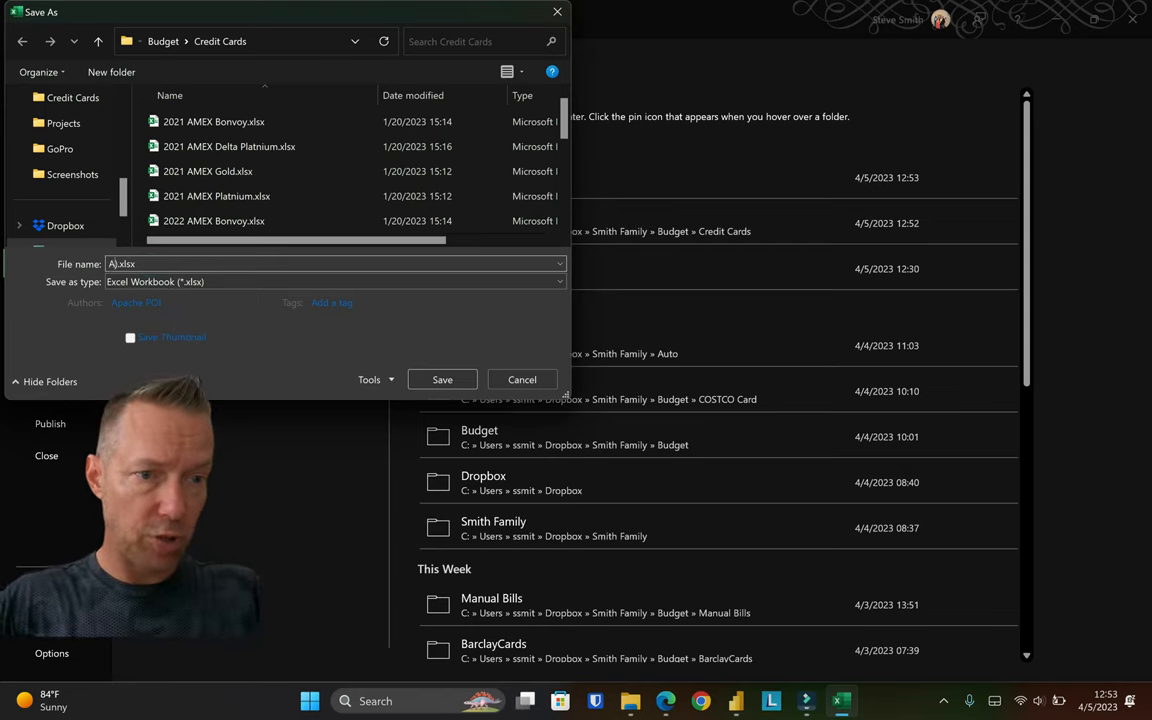
pyautogui.write('AMEX-')
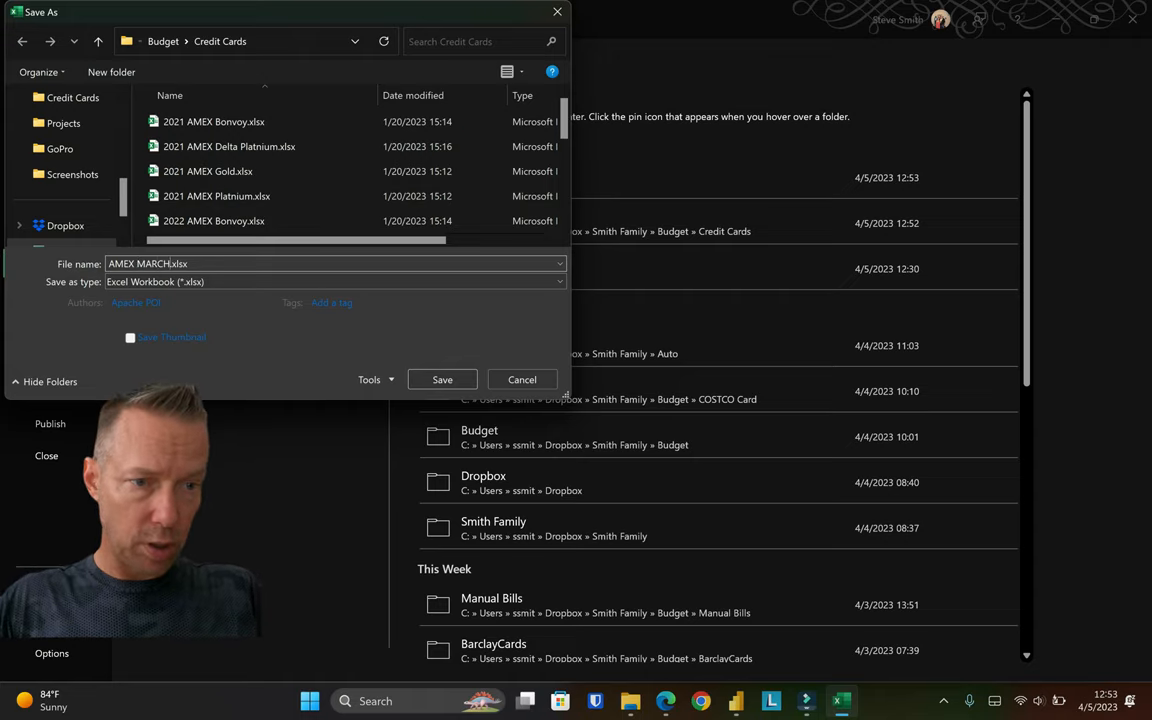
pyautogui.click(442, 379)
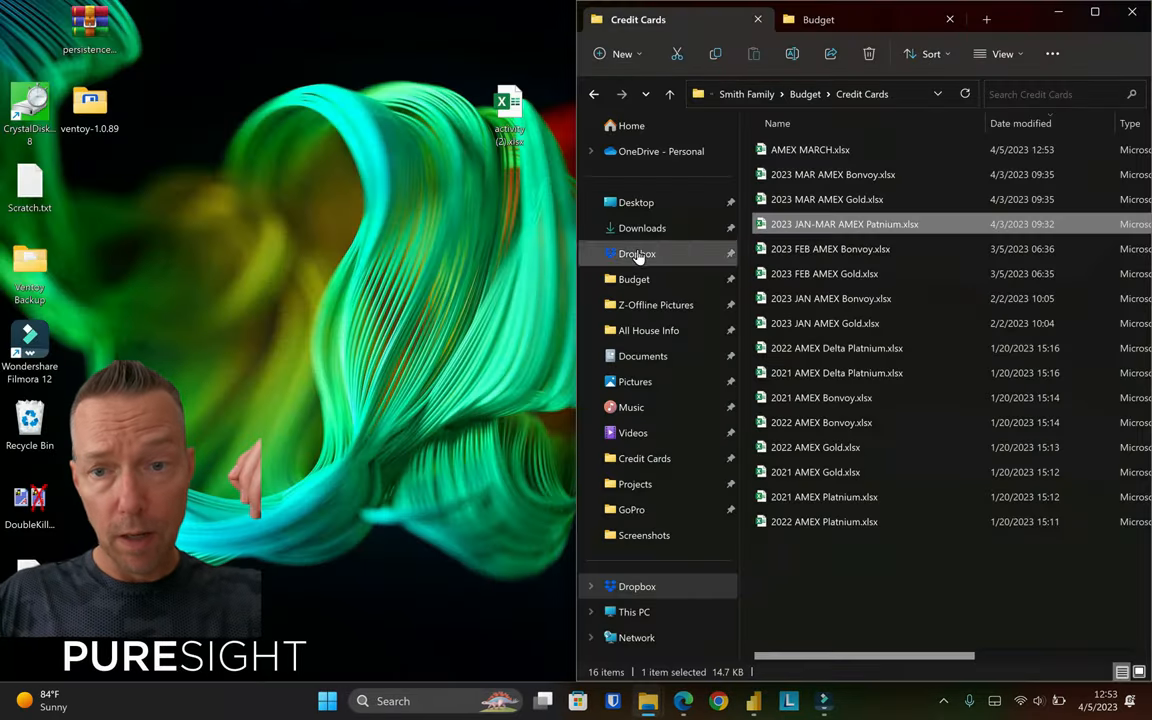
# Refresh the Power BI dashboard and close the 'Column14' not found error report.
pyautogui.click(683, 700)
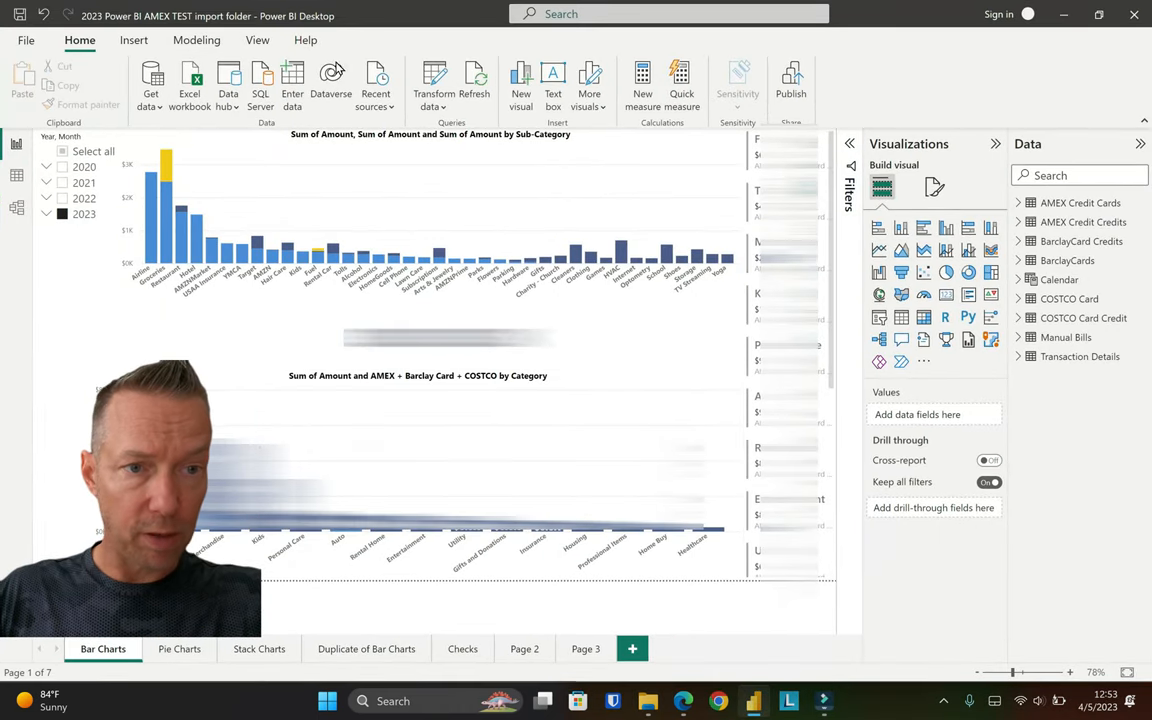
pyautogui.moveTo(434, 85)
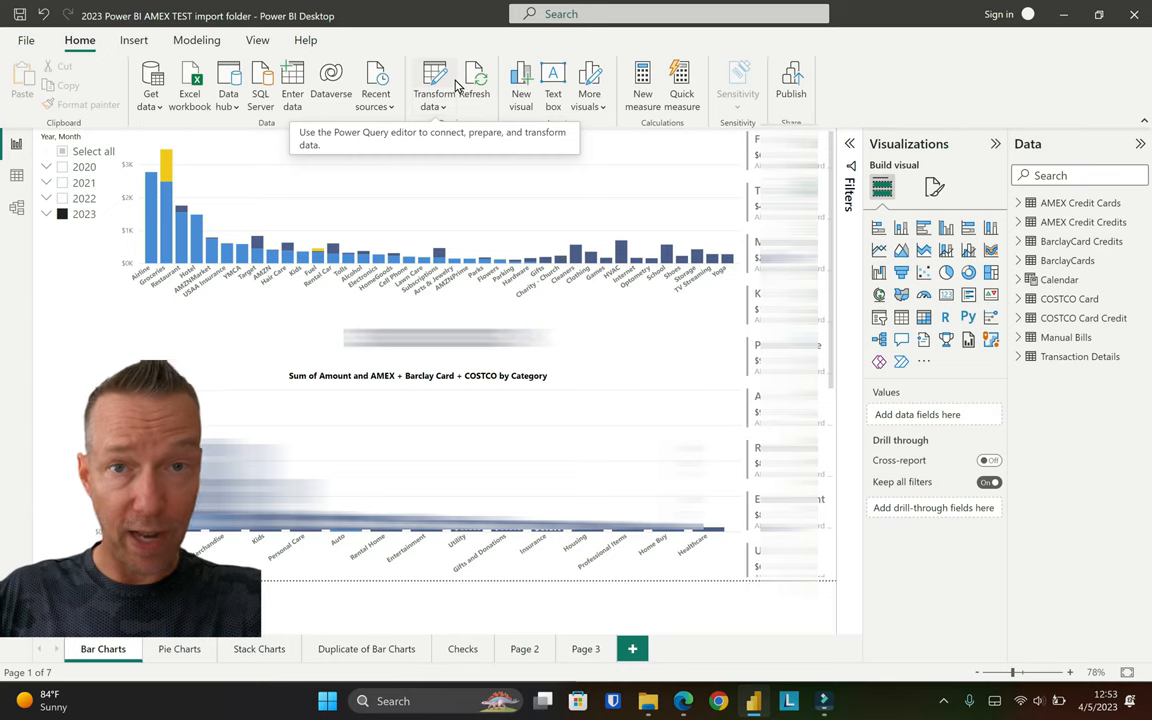
pyautogui.click(475, 80)
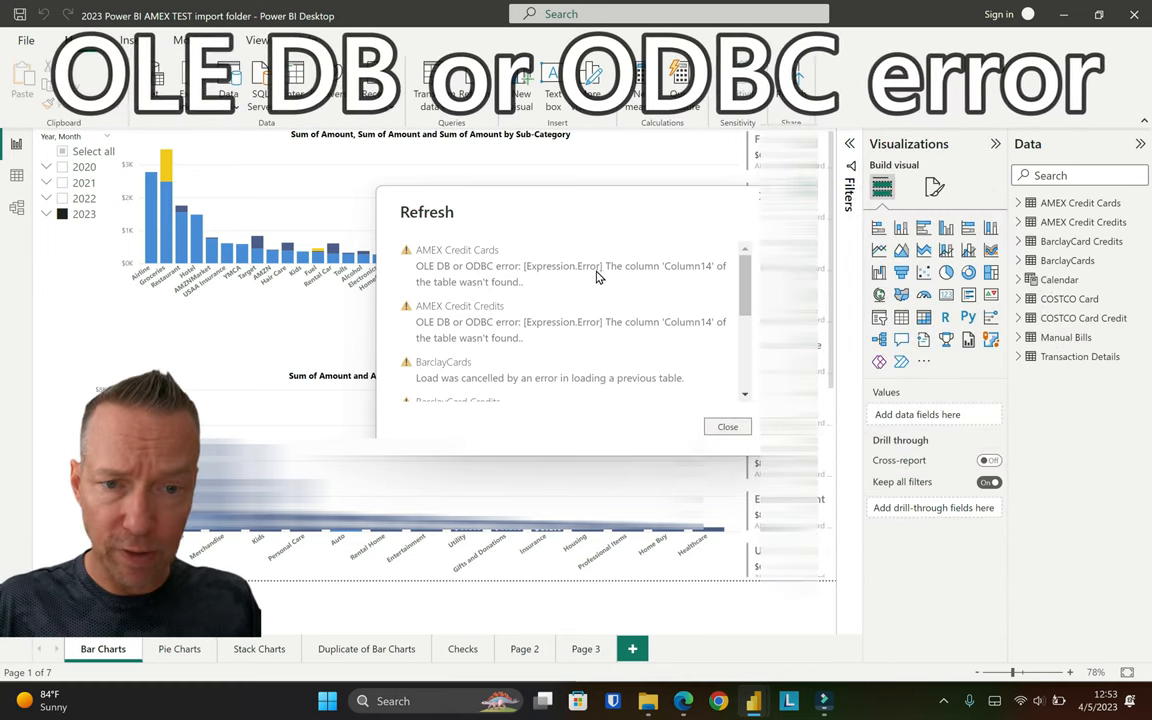
pyautogui.moveTo(528, 305)
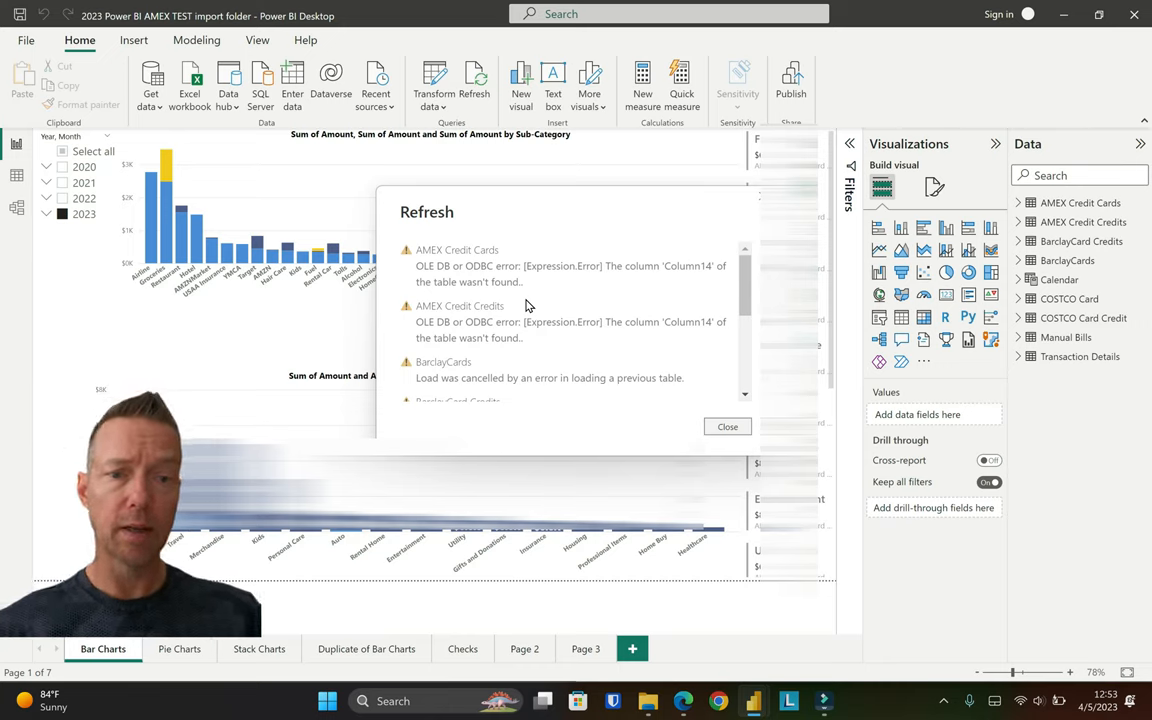
pyautogui.click(727, 426)
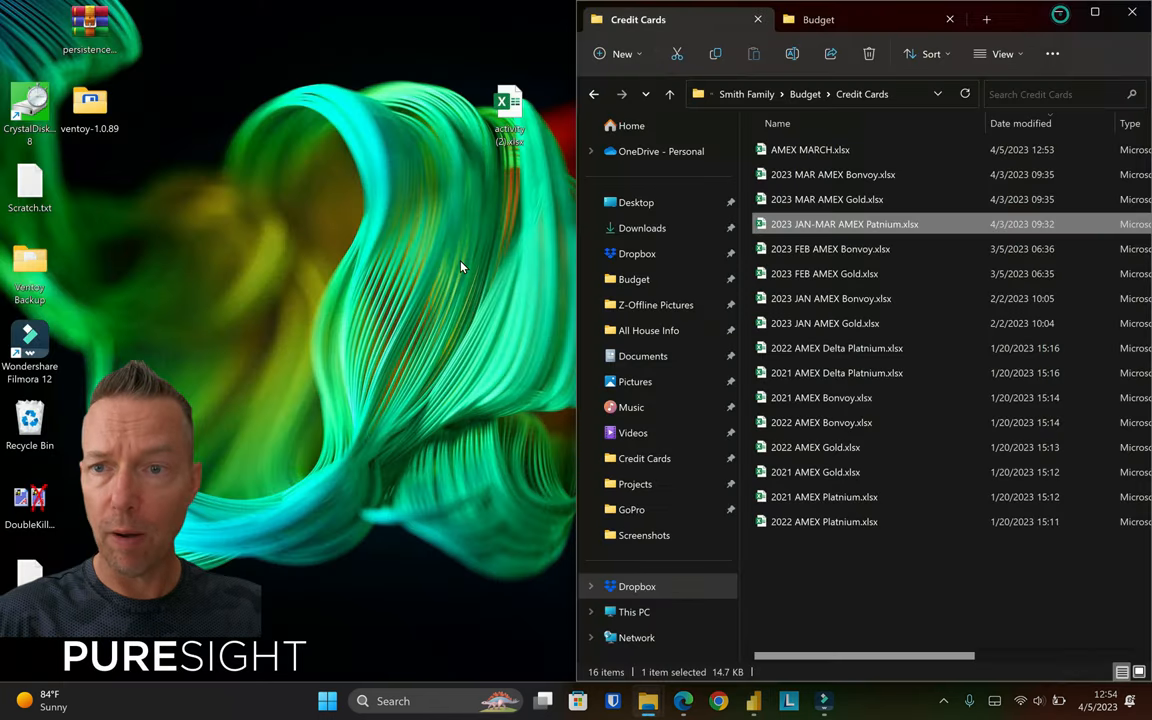
# Move AMEX MARCH.xlsx from the Credit Cards folder onto the desktop.
pyautogui.click(810, 149)
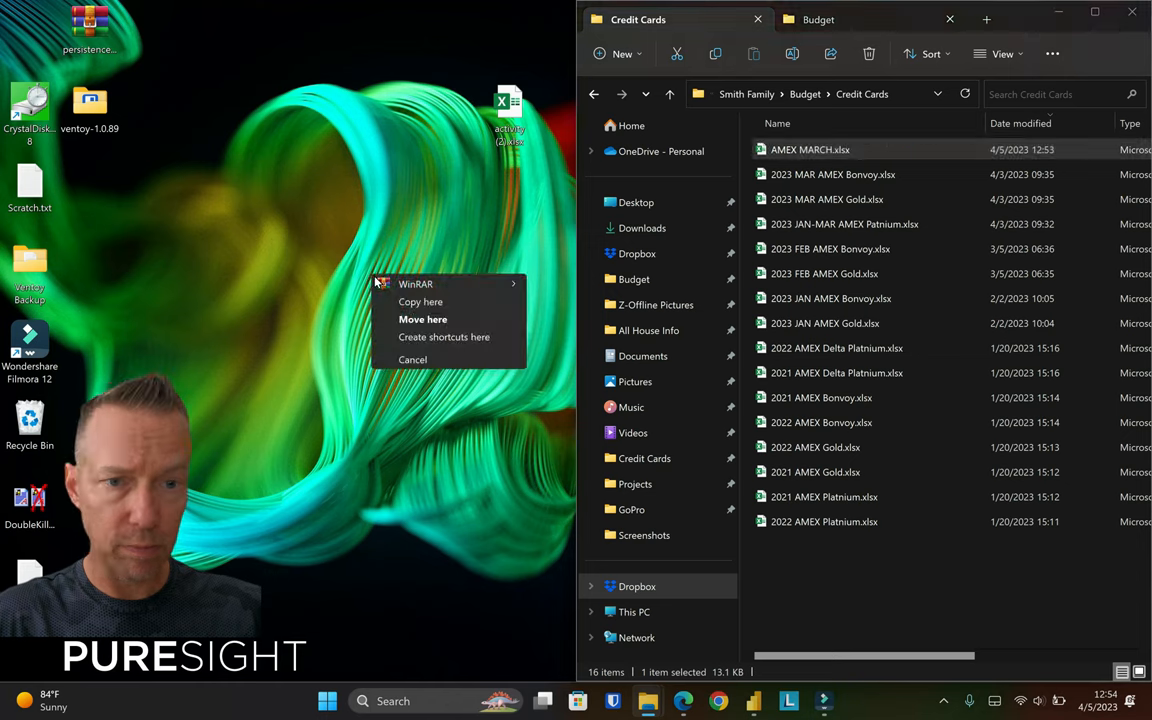
pyautogui.click(423, 318)
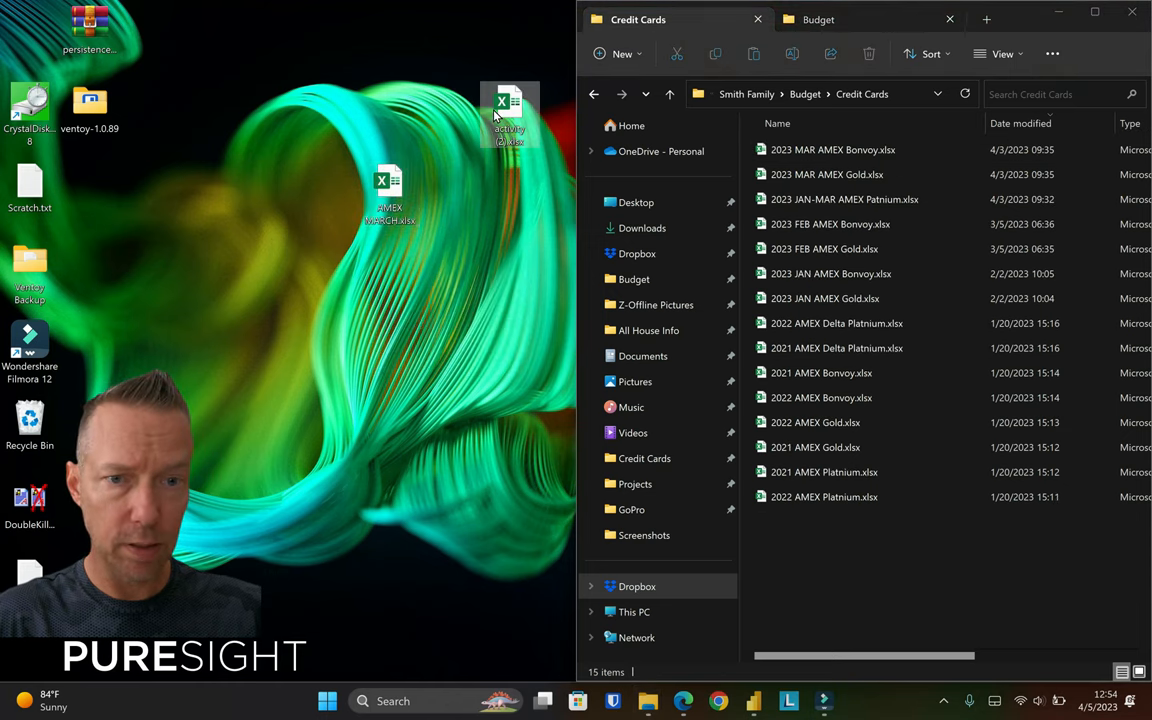
pyautogui.moveTo(510, 115)
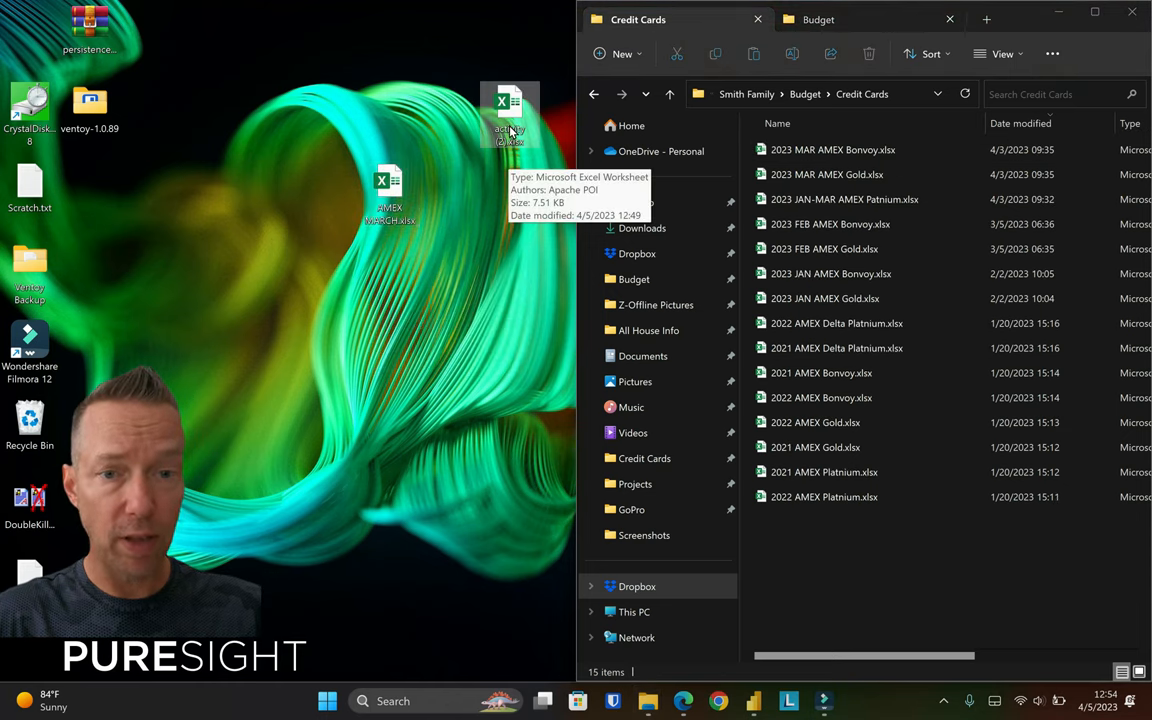
pyautogui.moveTo(552, 110)
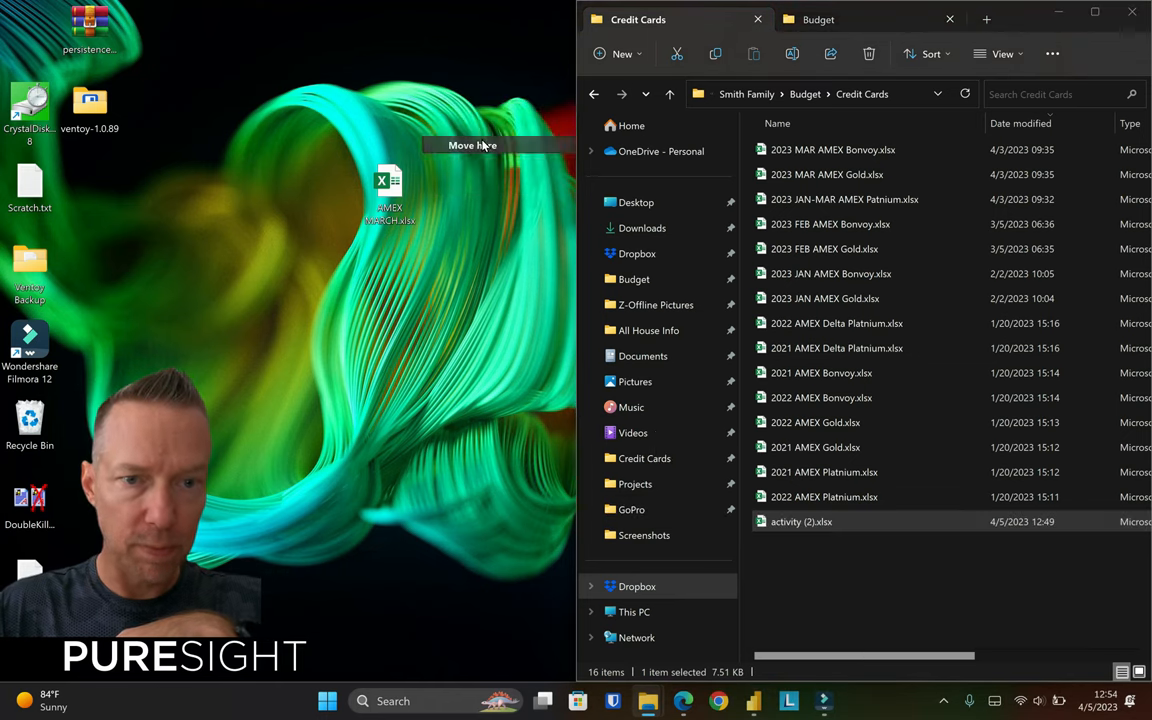
# Open Properties for activity (2).xlsx (7.51 KB) and AMEX MARCH.xlsx (13.1 KB).
pyautogui.rightClick(442, 25)
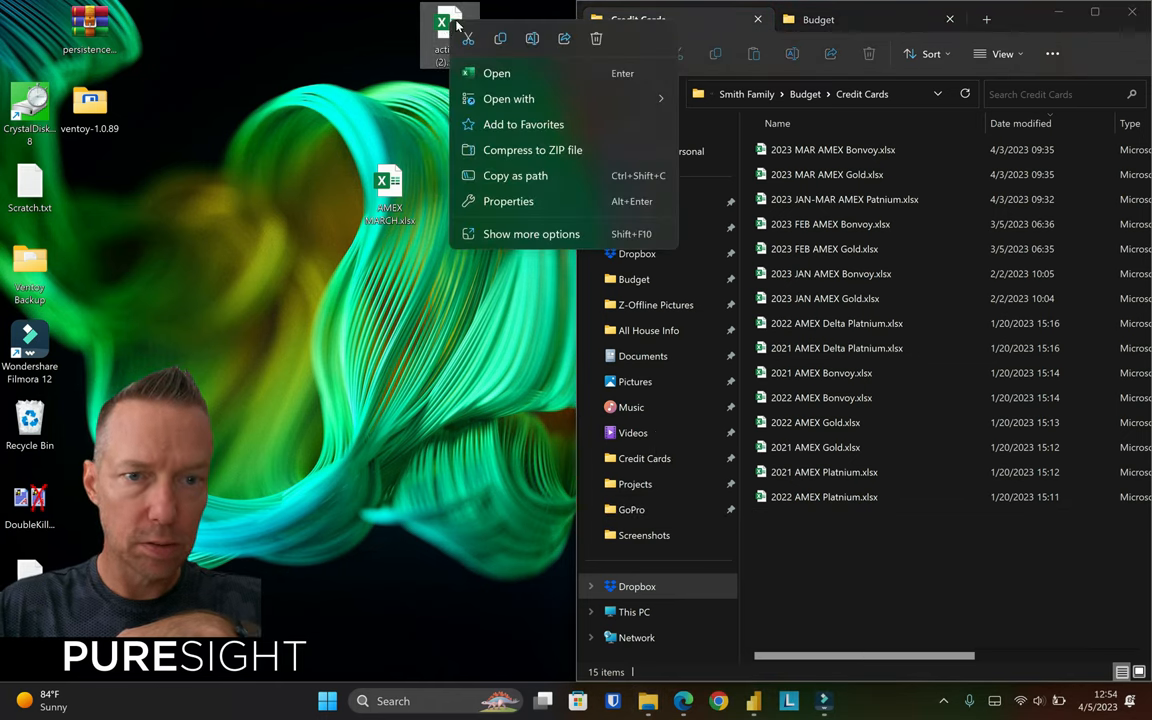
pyautogui.click(508, 201)
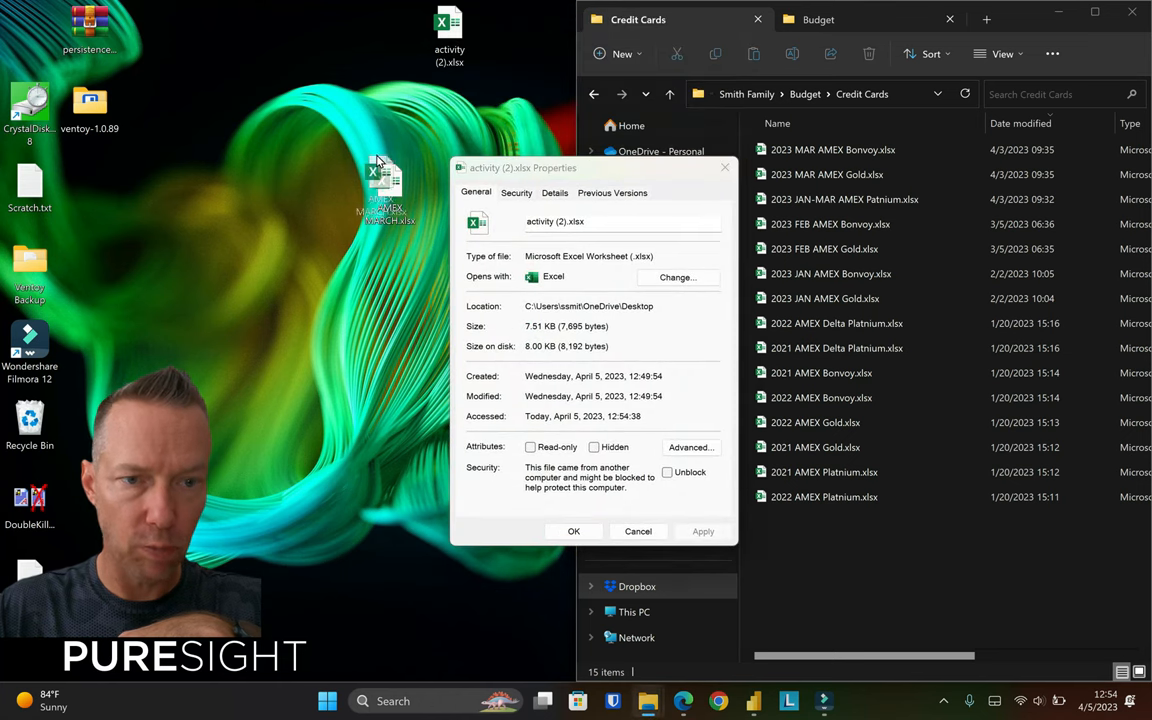
pyautogui.rightClick(385, 185)
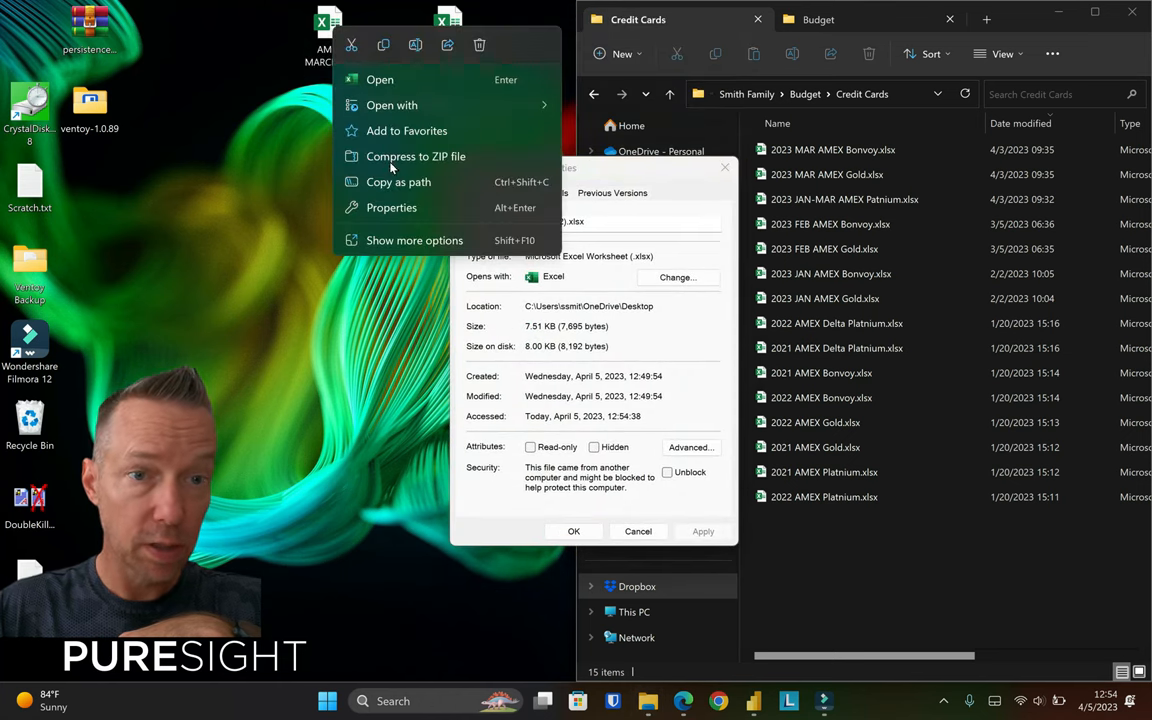
pyautogui.click(391, 207)
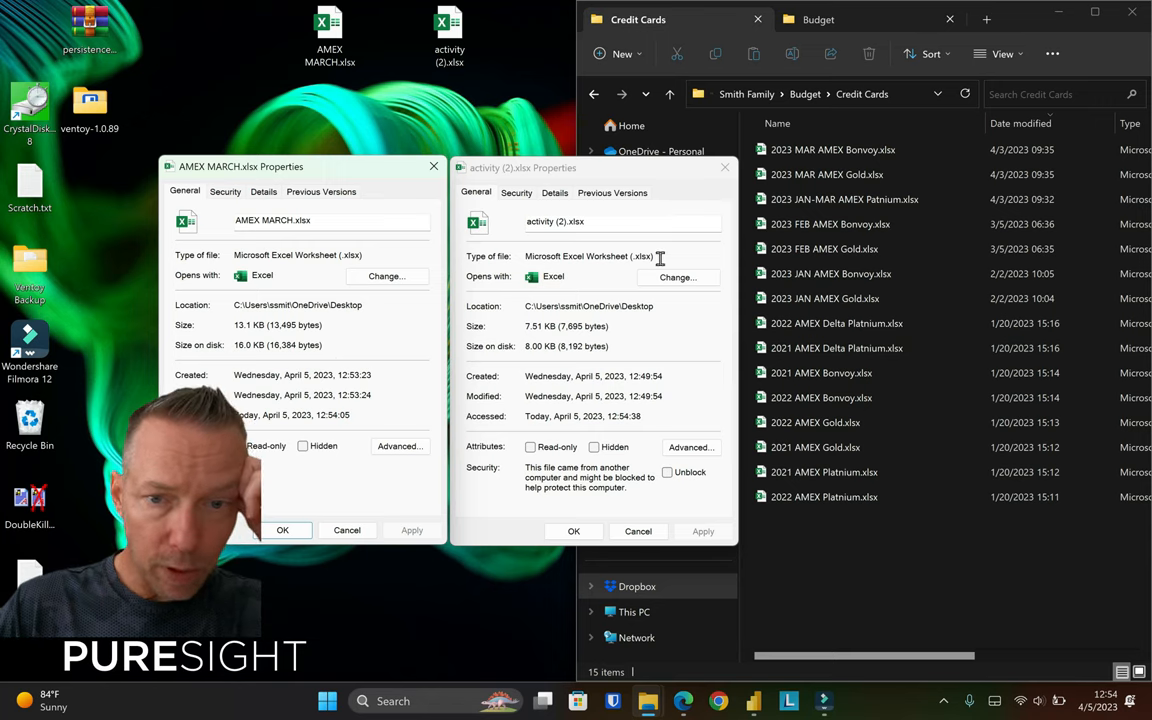
pyautogui.moveTo(657, 292)
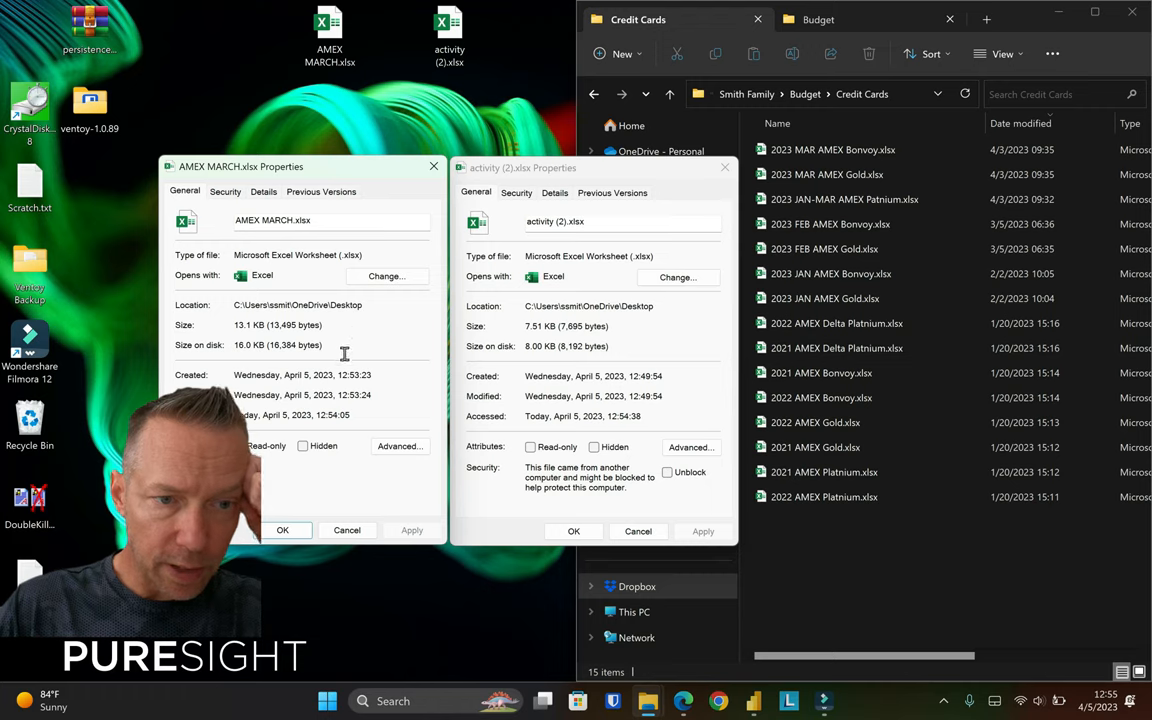
pyautogui.moveTo(500, 347)
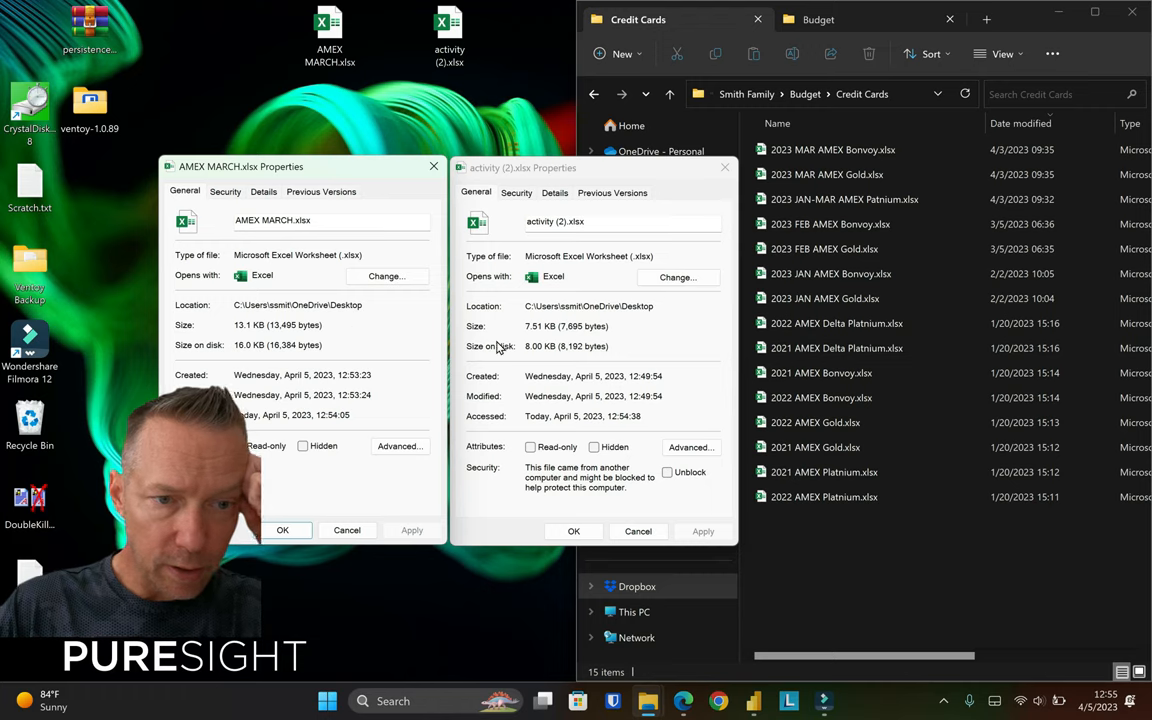